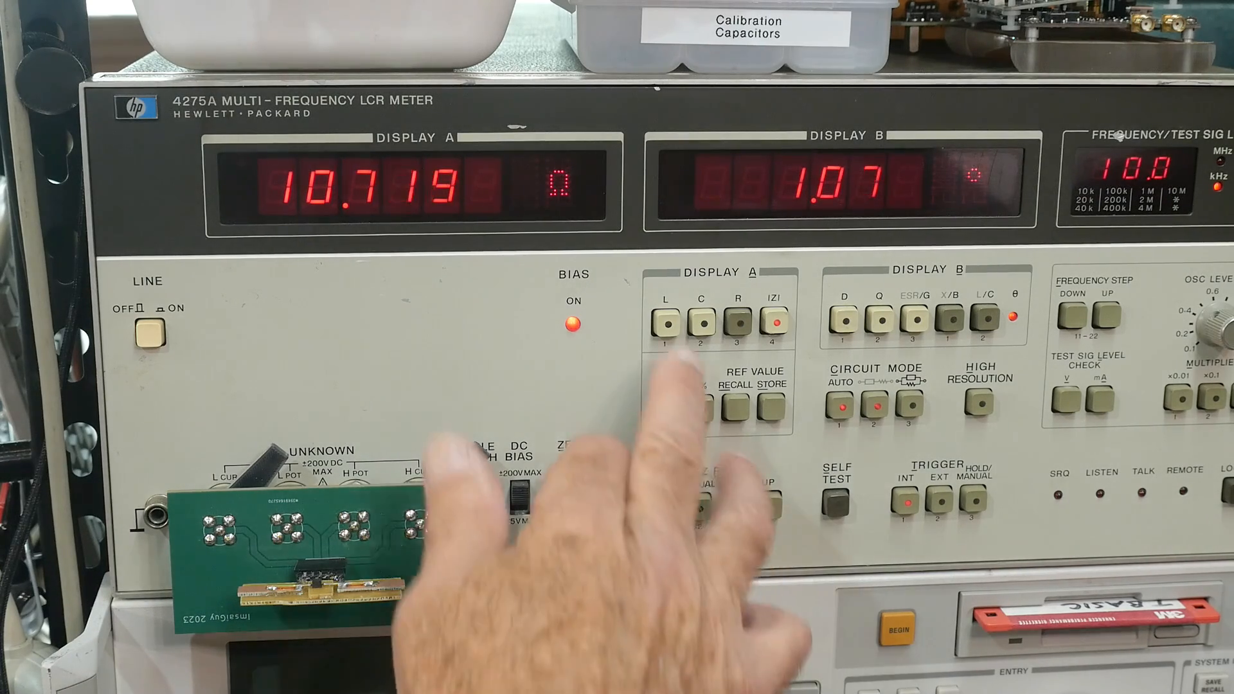
# Read the bead's impedance at 10 MHz: about 10.72 Ω at 1.07° phase.
pyautogui.click(664, 320)
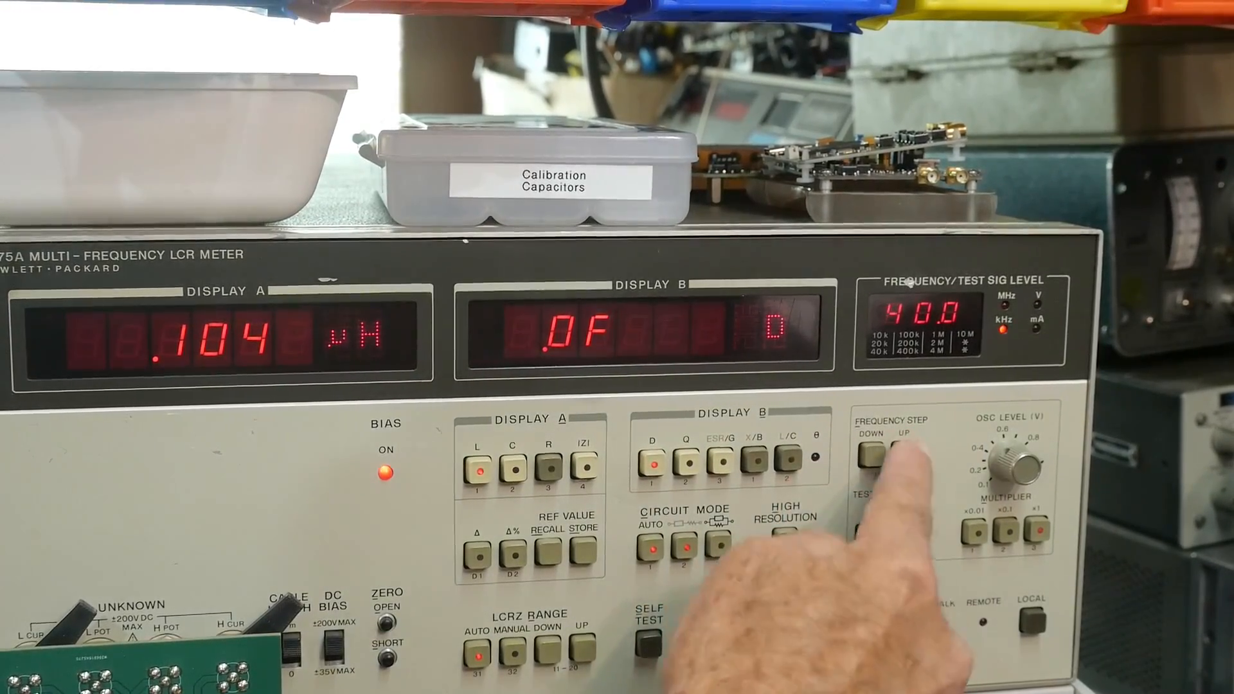
pyautogui.click(870, 446)
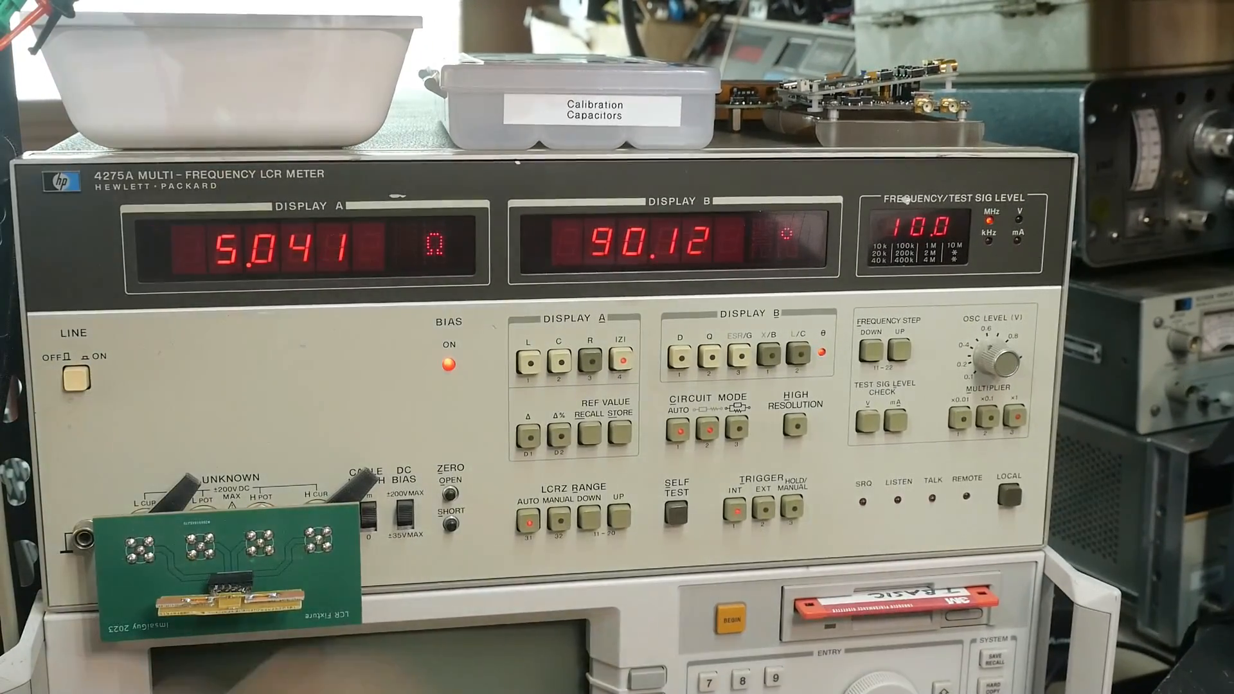
# Step the test frequency down through 400 kHz and 200 kHz to 100 kHz.
pyautogui.click(903, 350)
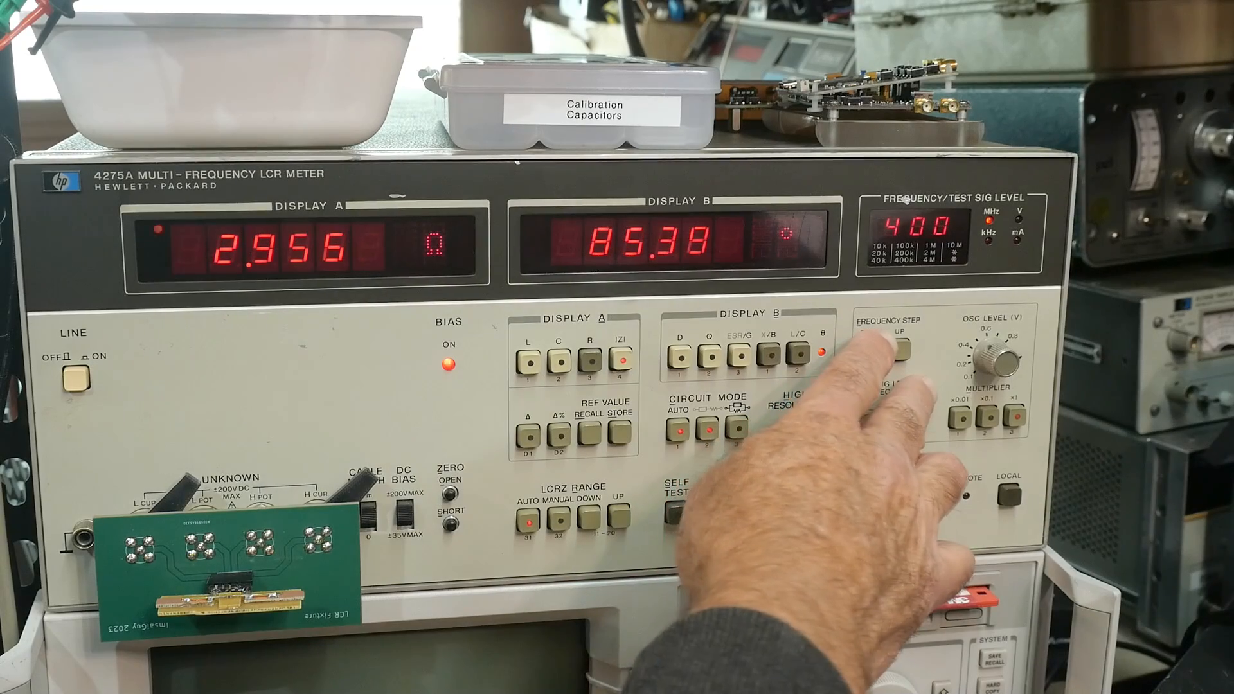
pyautogui.click(872, 353)
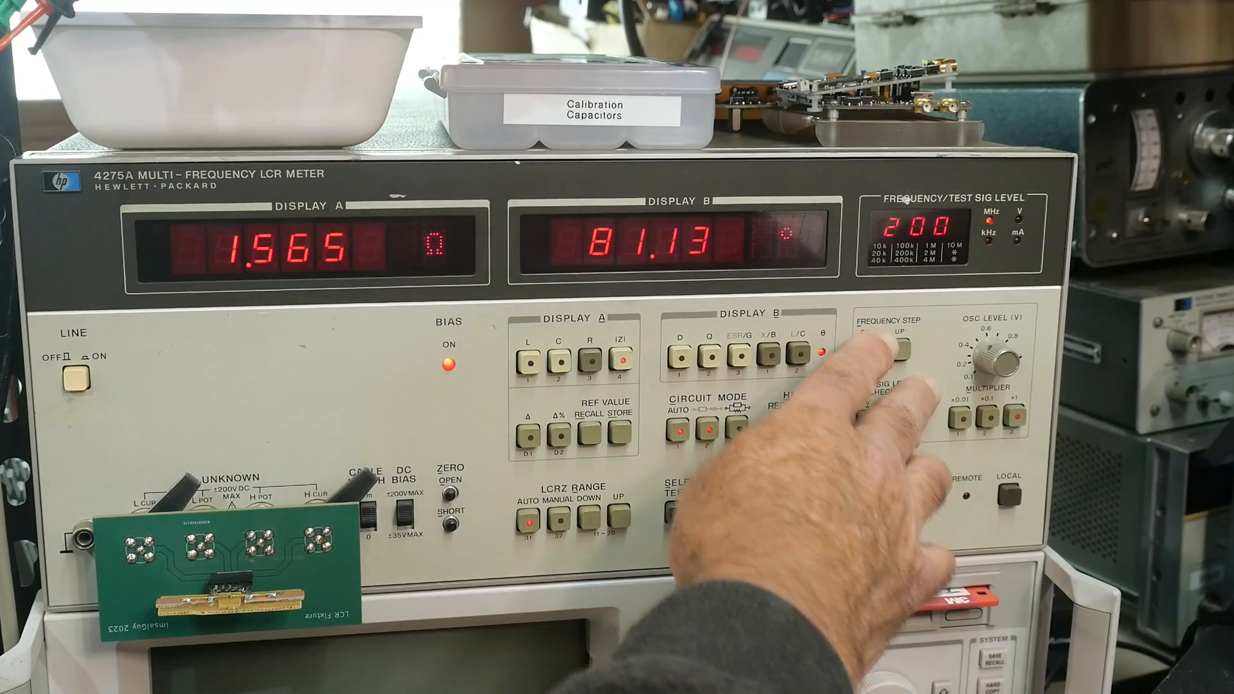
pyautogui.click(868, 351)
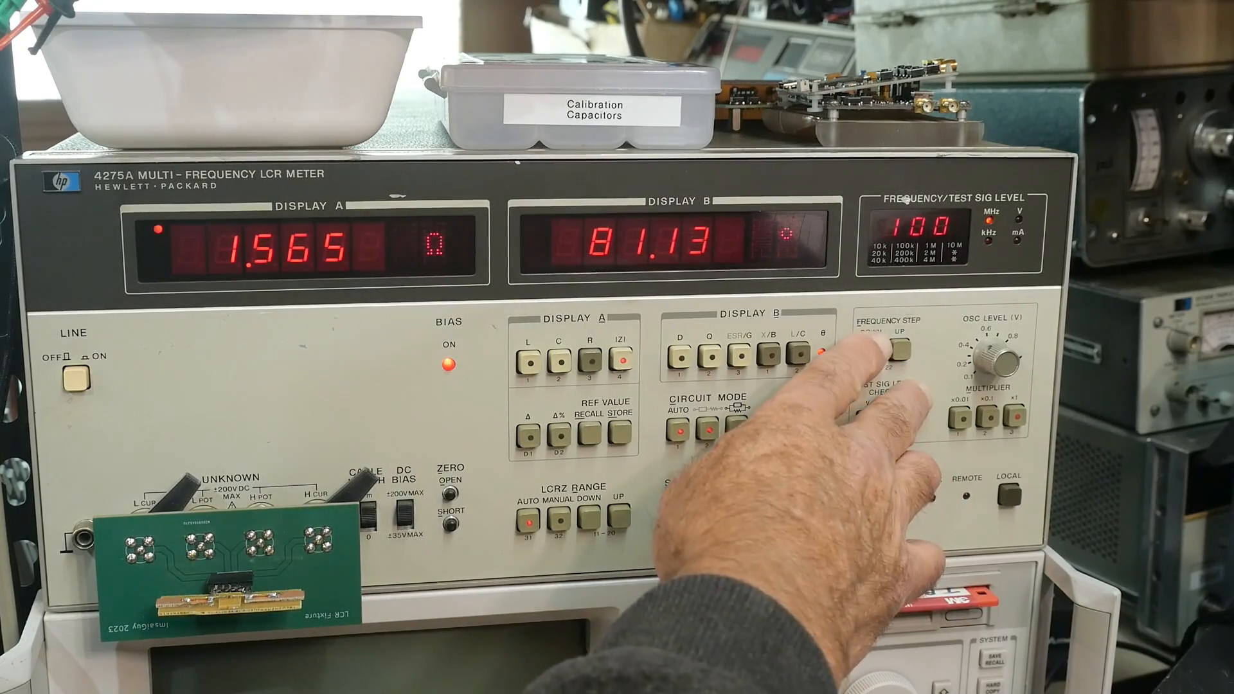